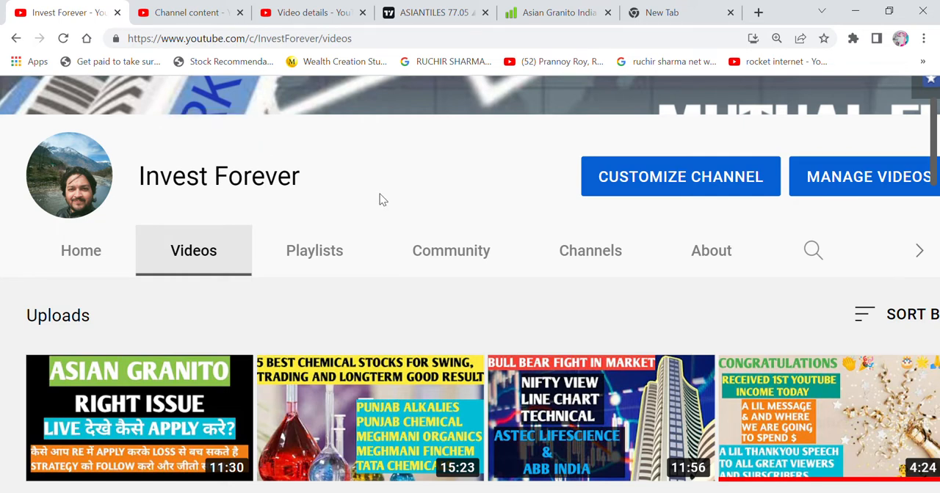
mouse_move(379, 382)
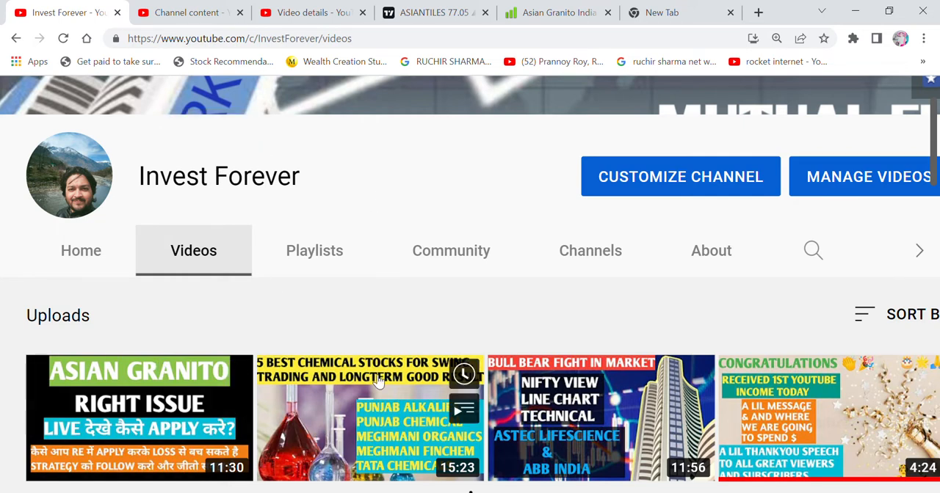
mouse_move(414, 182)
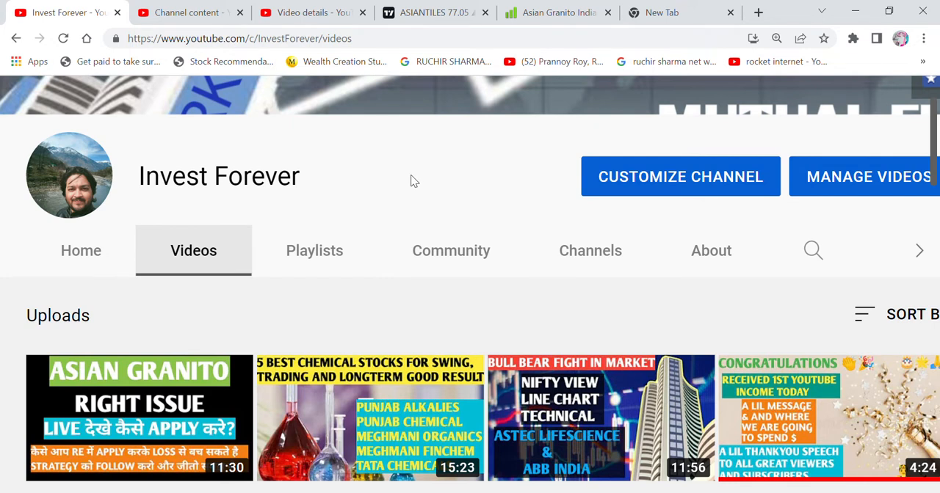
mouse_move(449, 151)
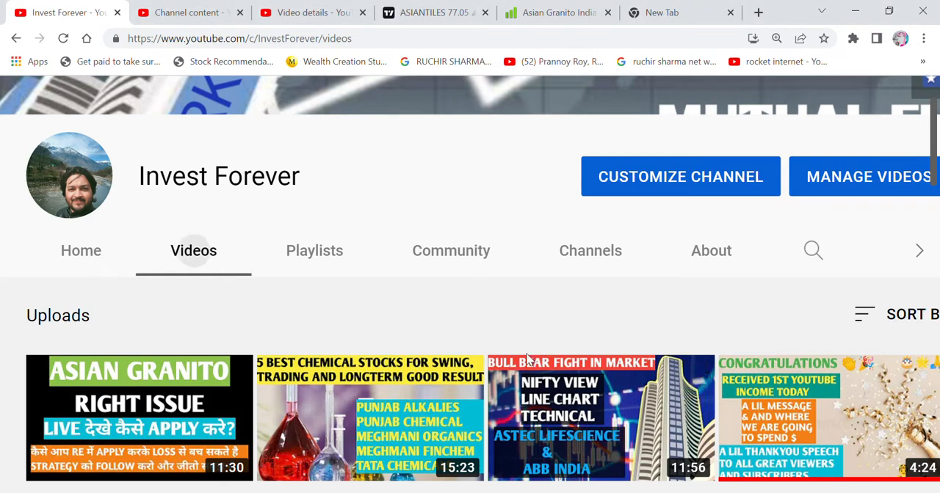
Step: Switch to the ASIANTILES TradingView tab showing the Asian Granito chart with the cutoff-time error
click(433, 12)
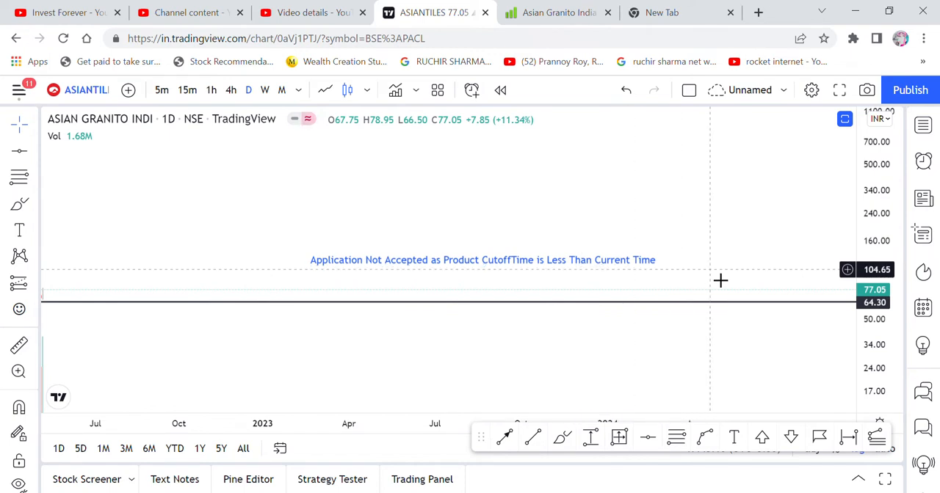
mouse_move(722, 295)
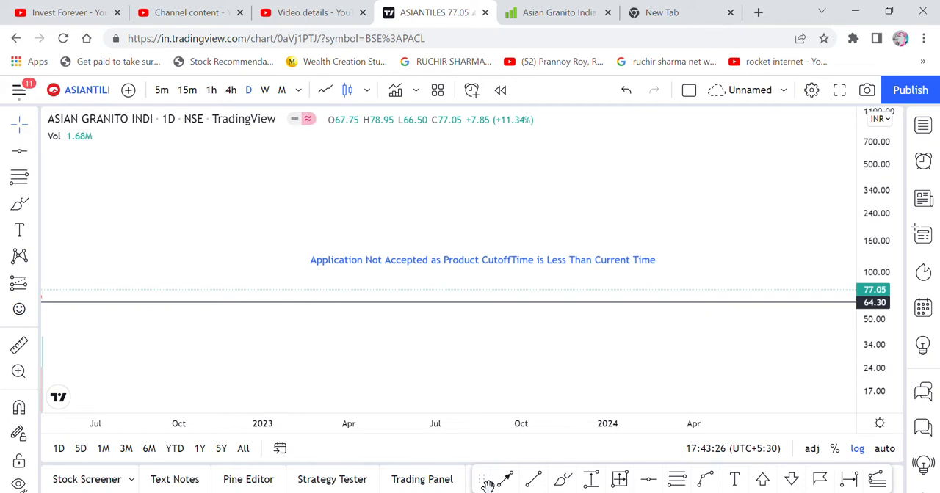
mouse_move(484, 268)
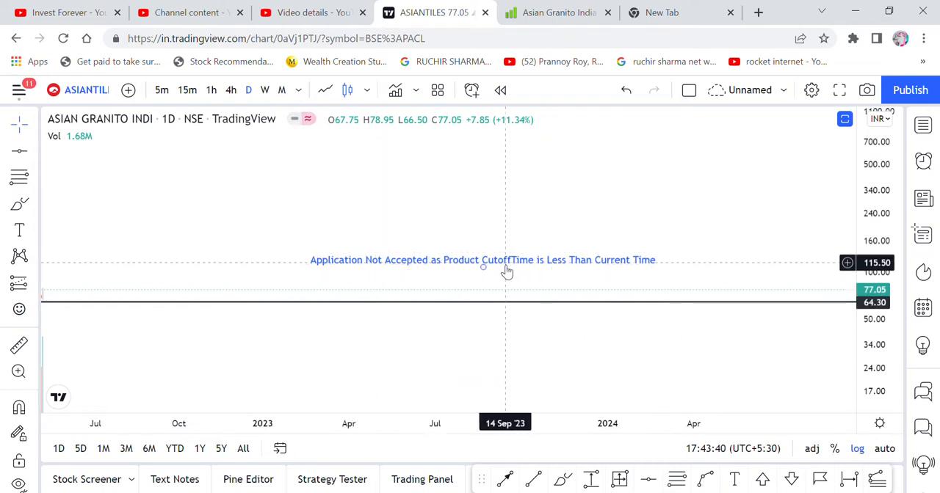
mouse_move(544, 297)
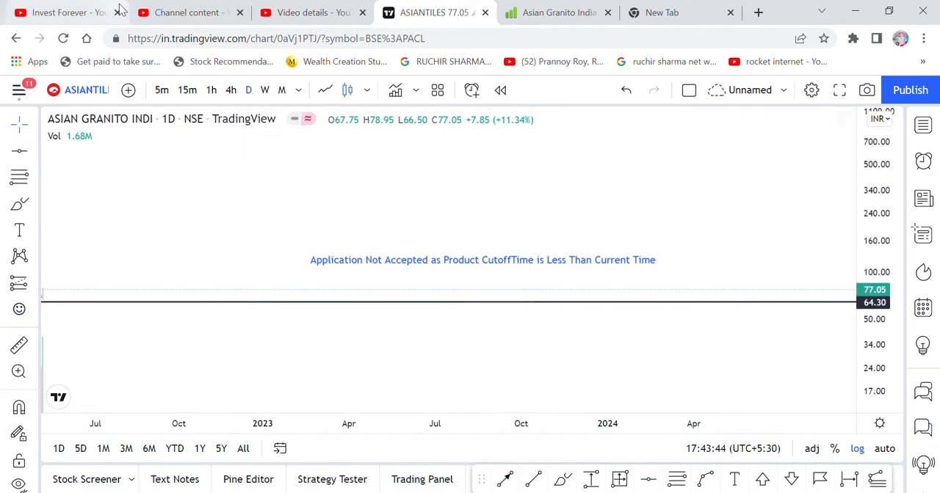
click(59, 11)
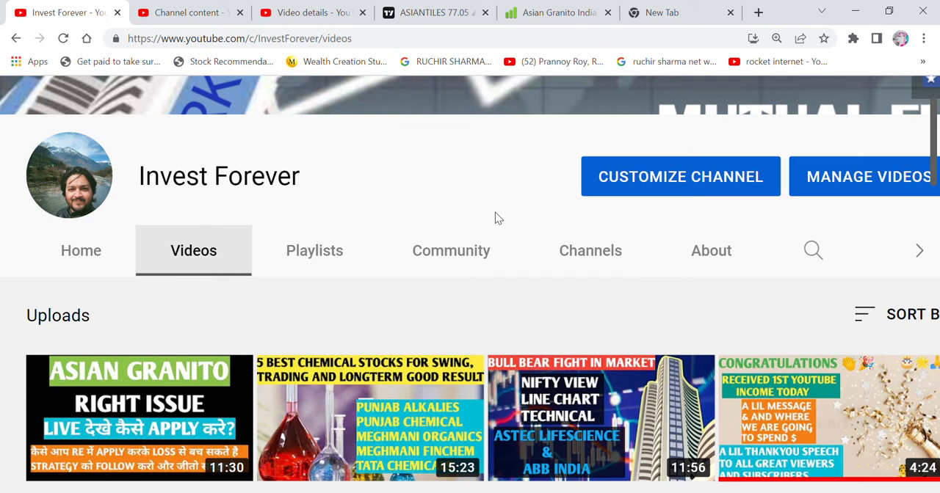
mouse_move(214, 257)
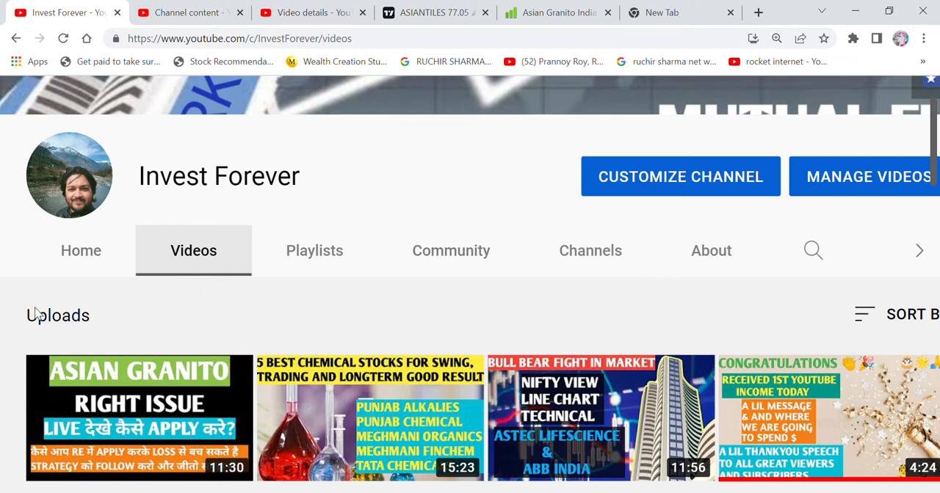
mouse_move(429, 214)
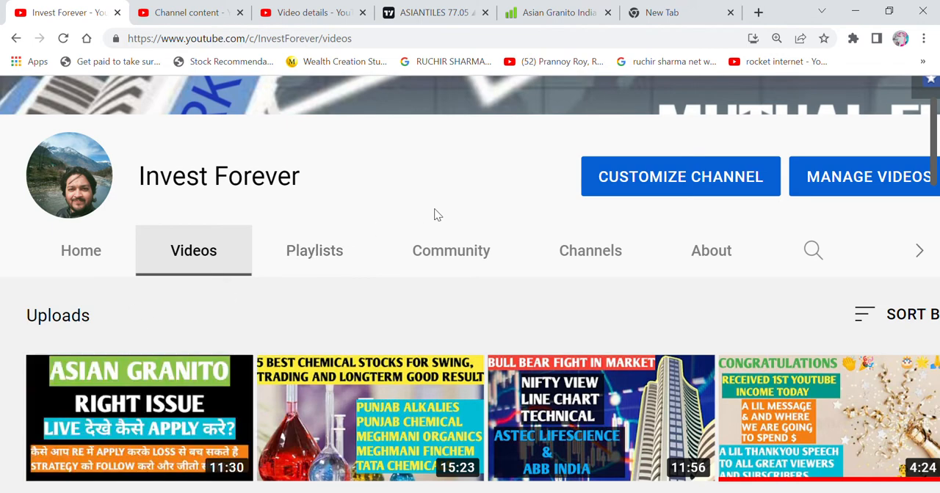
click(433, 11)
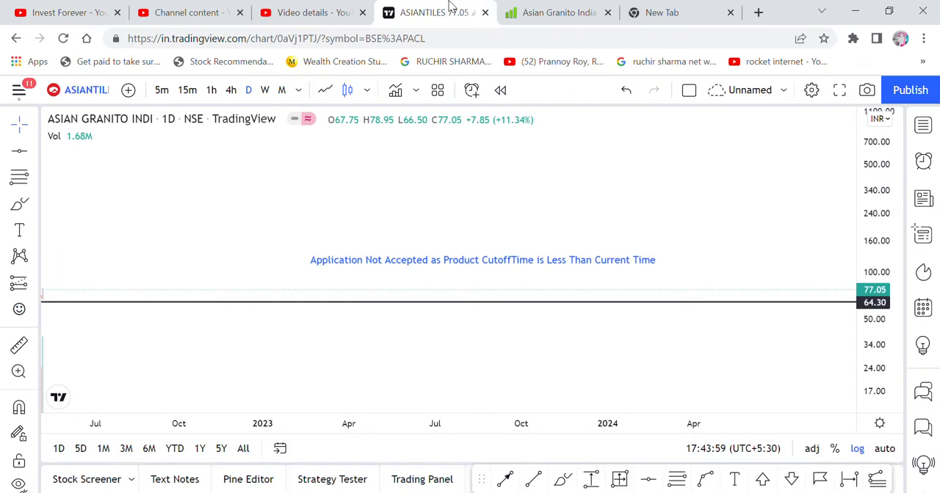
mouse_move(602, 297)
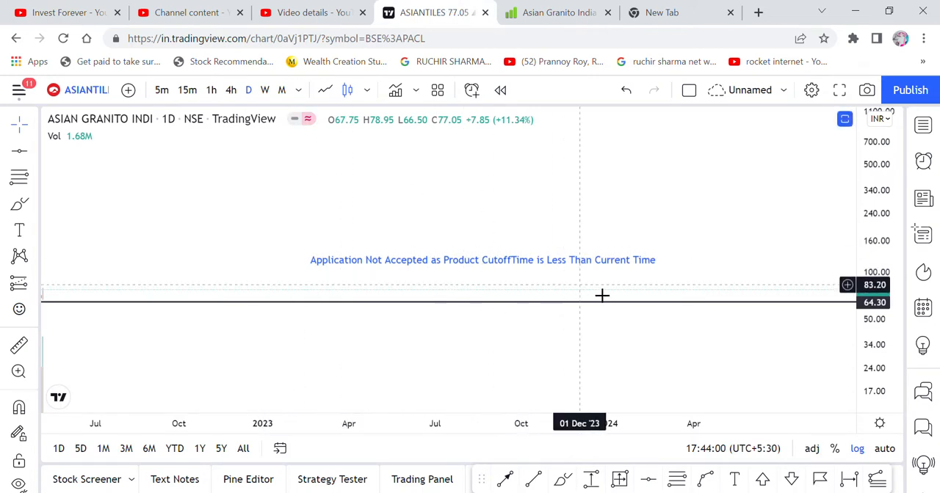
mouse_move(682, 292)
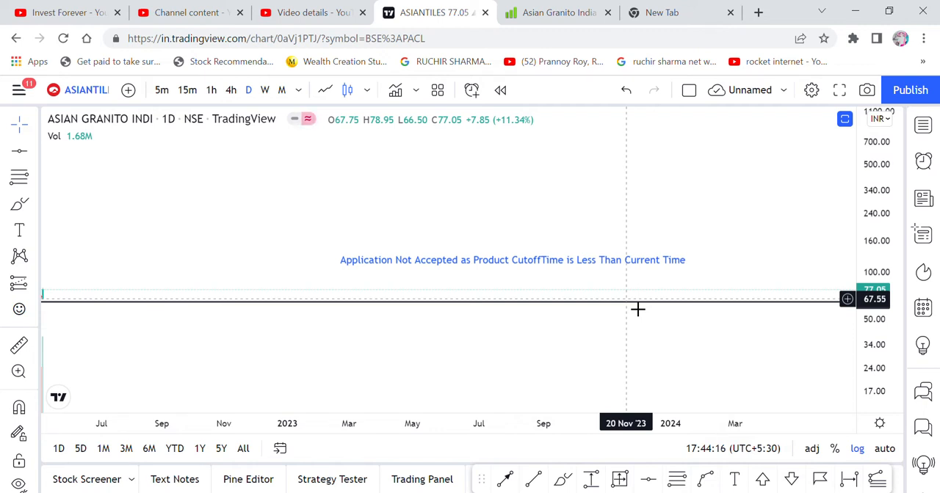
mouse_move(685, 405)
text(Application Not Accepted as Product CutoffTime is Less Than Current)
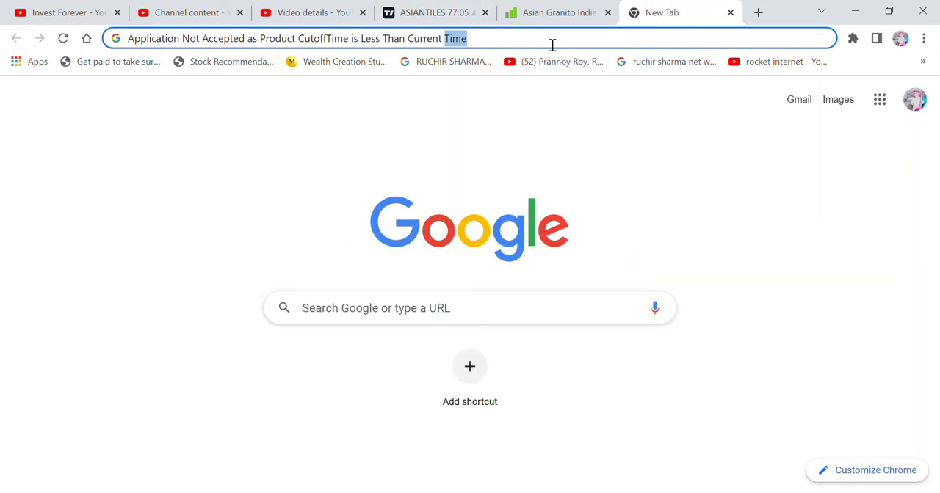
Step: Search Google for 'ipo apply time', read the 10 AM–5 PM results, then return to the Asian Granito chart
text(ipo apply time)
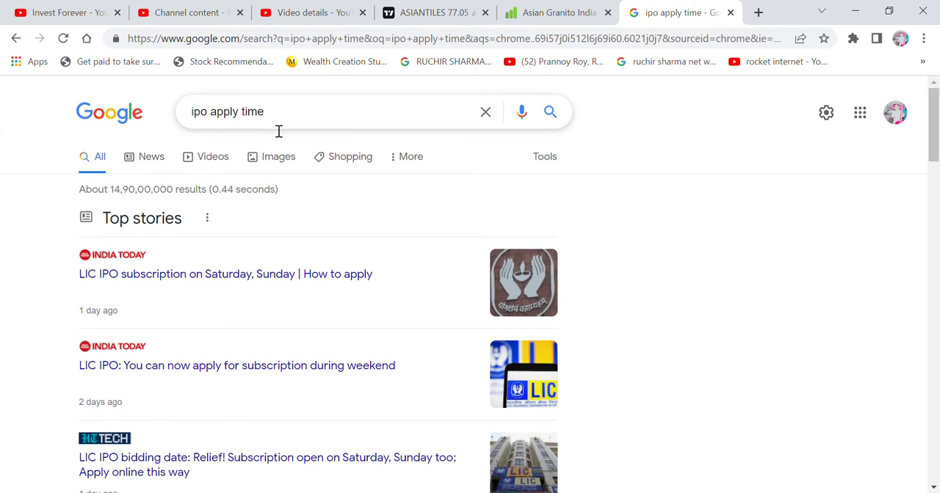
scroll(down, 3)
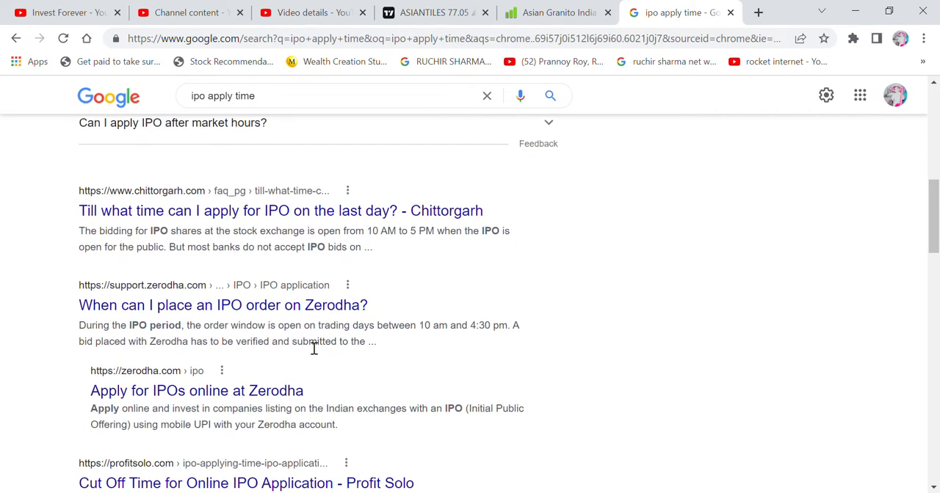
scroll(down, 3)
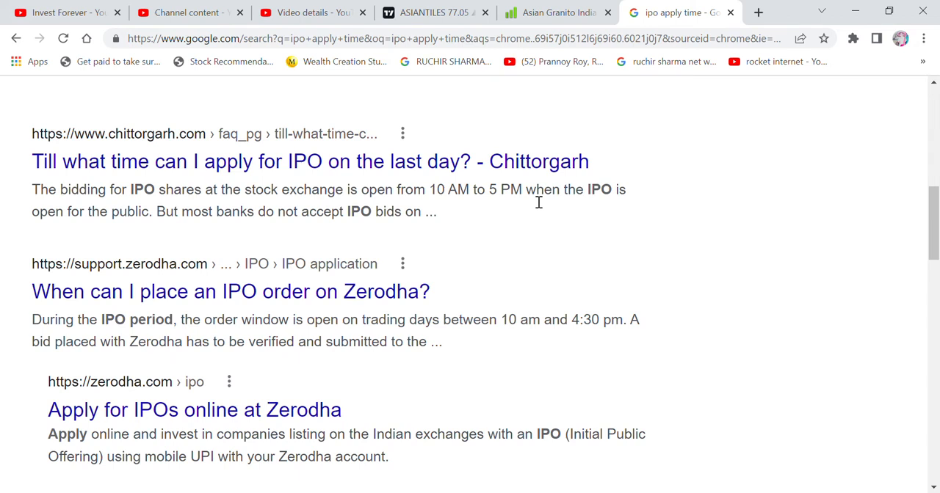
mouse_move(514, 329)
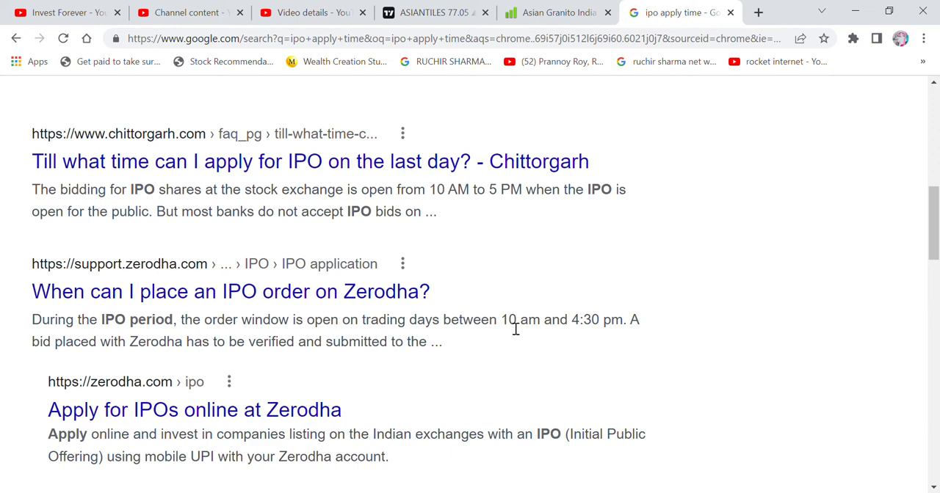
scroll(down, 3)
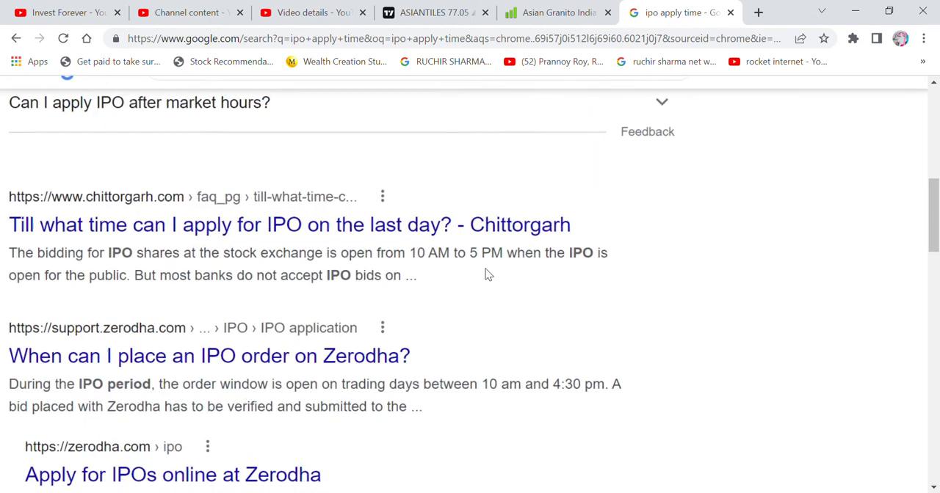
scroll(down, 3)
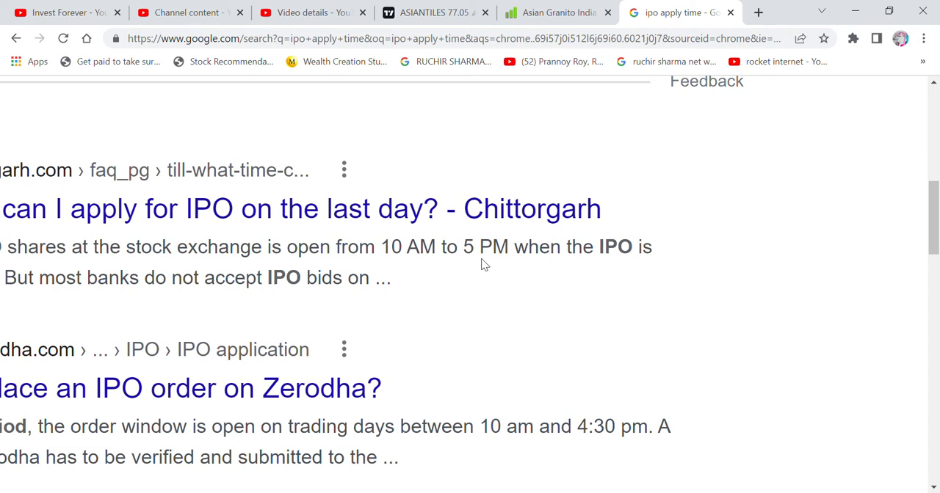
click(433, 12)
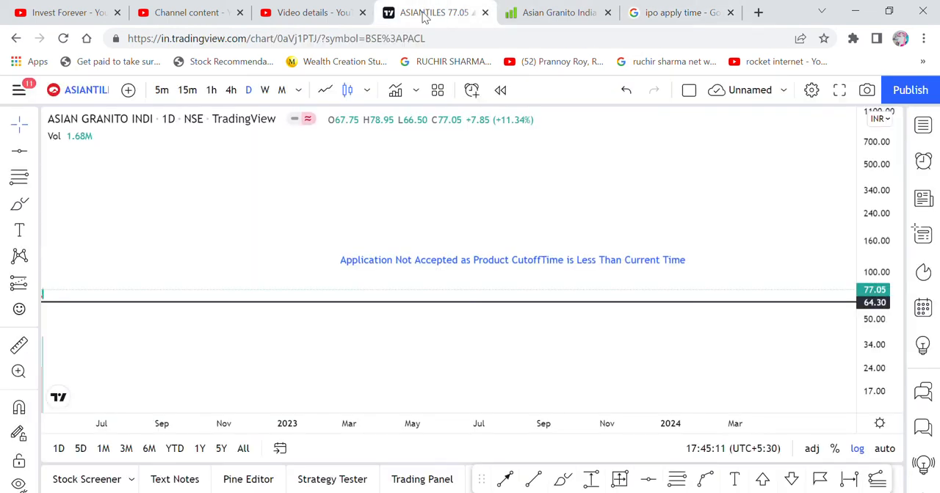
mouse_move(581, 282)
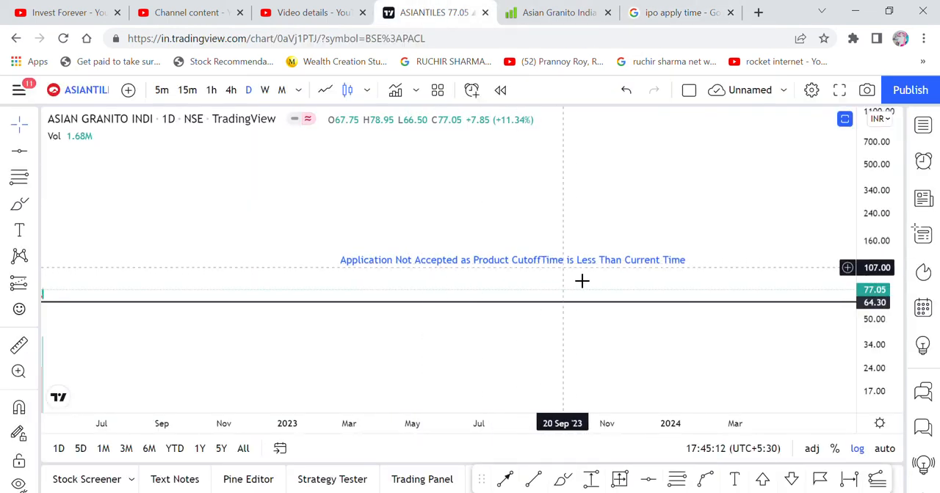
mouse_move(584, 179)
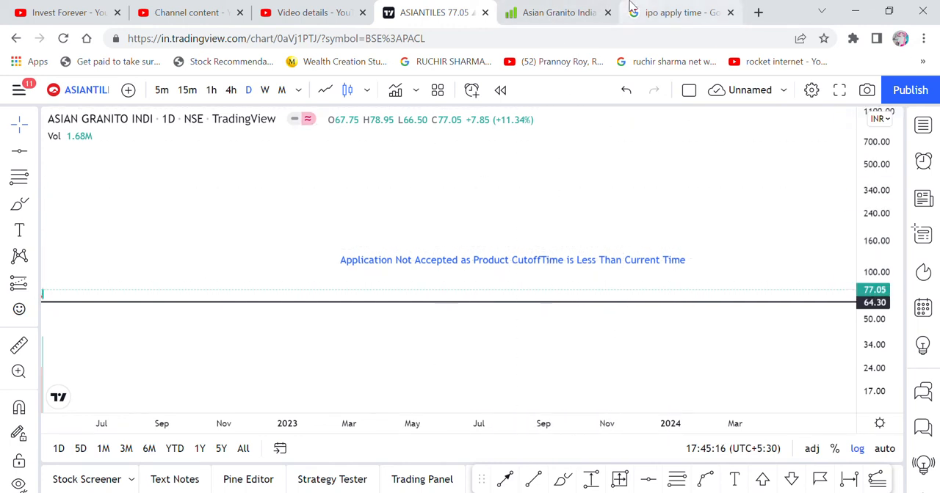
Step: Compare the IPO timing results against the chart's error, then bring up the Invest Forever videos page
click(675, 11)
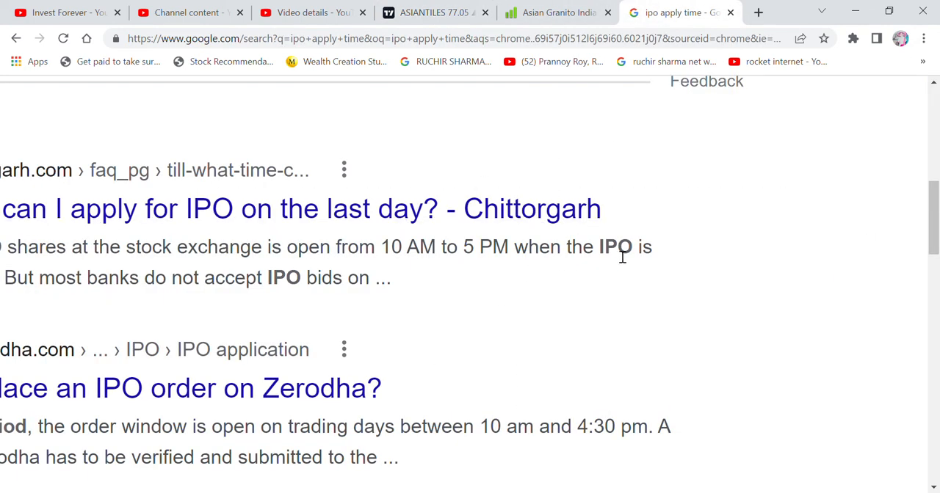
mouse_move(628, 276)
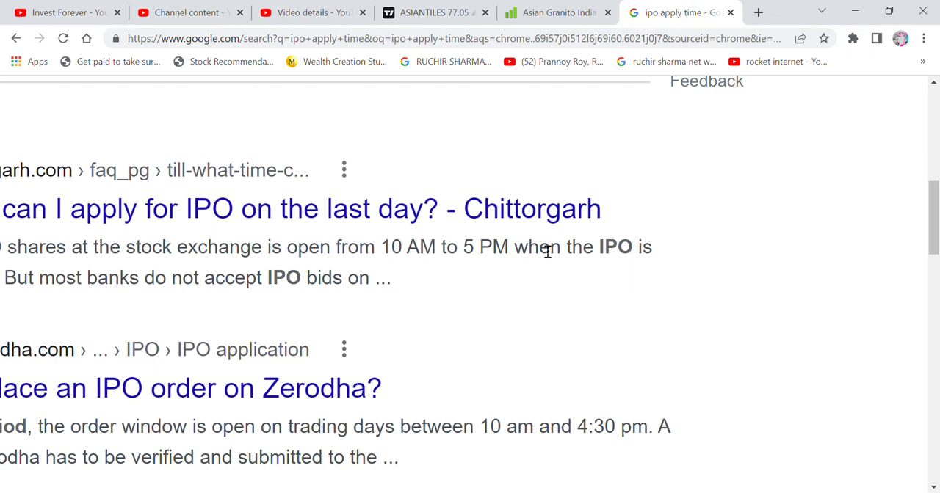
mouse_move(580, 333)
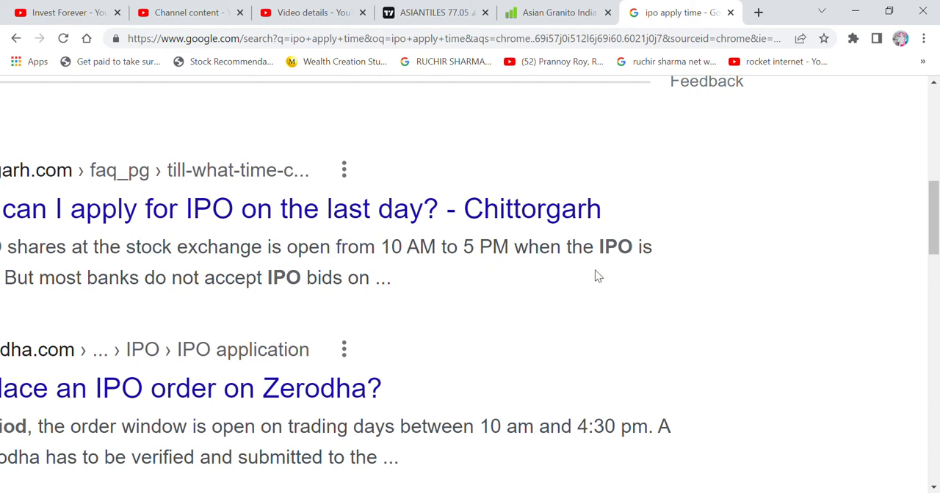
mouse_move(420, 6)
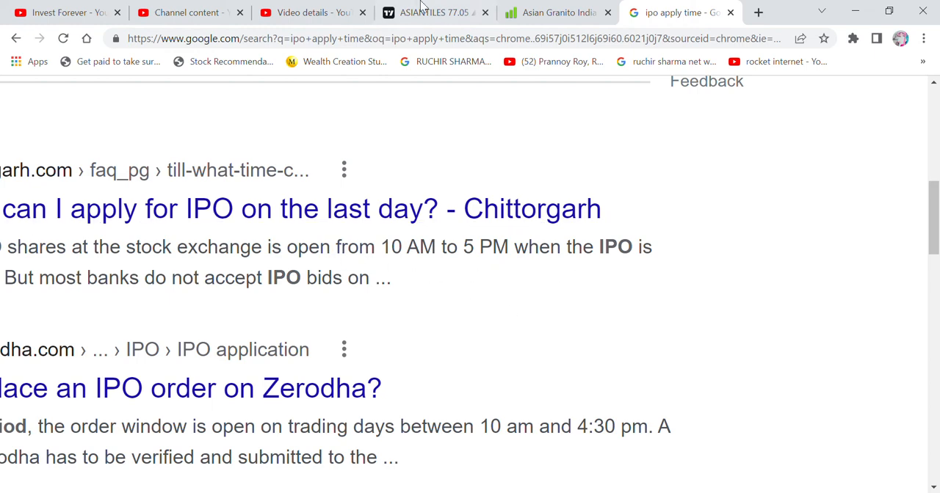
click(433, 12)
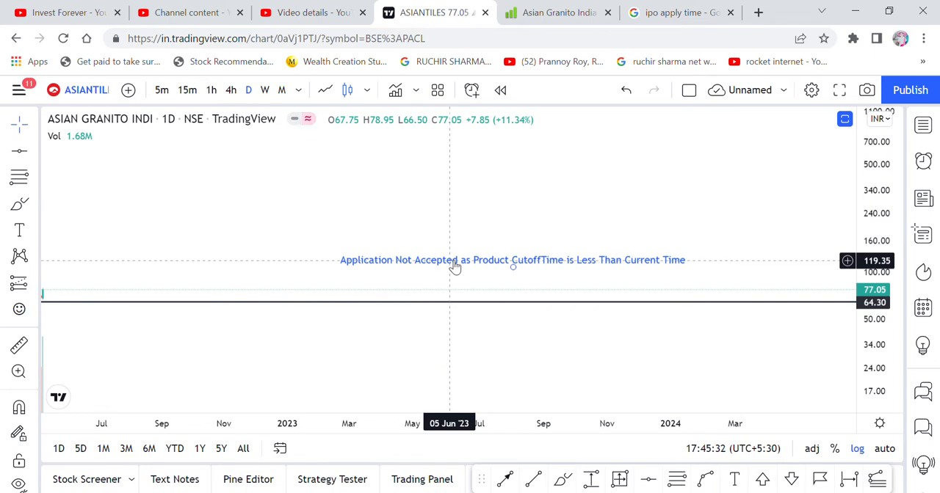
click(61, 12)
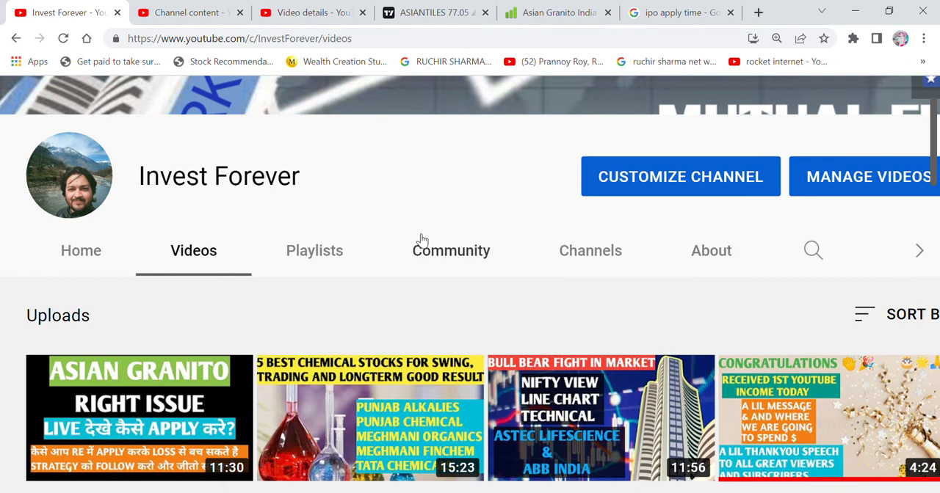
mouse_move(453, 188)
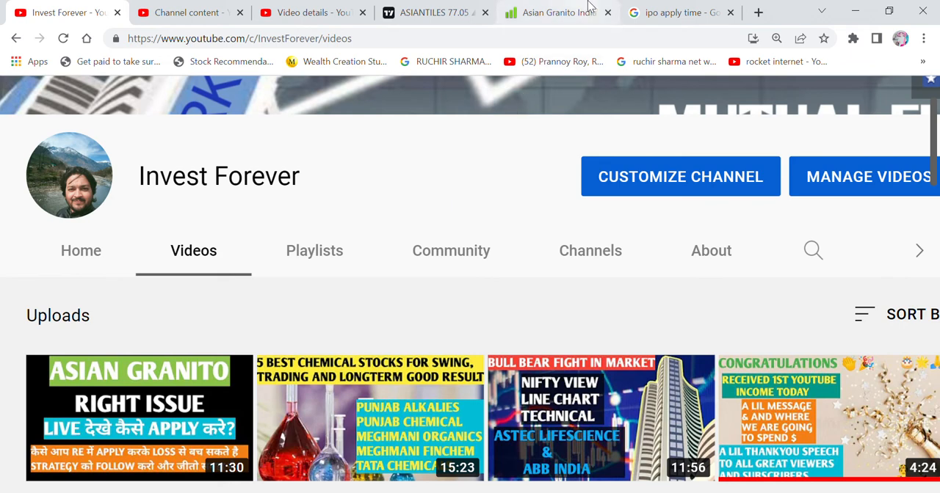
Step: Revisit the IPO timing results and the chart once more, ending on the Invest Forever videos page
click(679, 12)
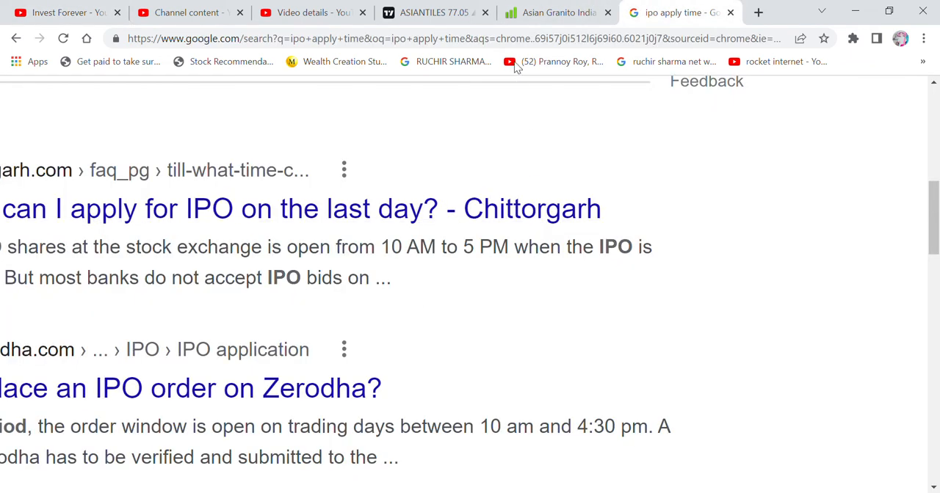
click(433, 11)
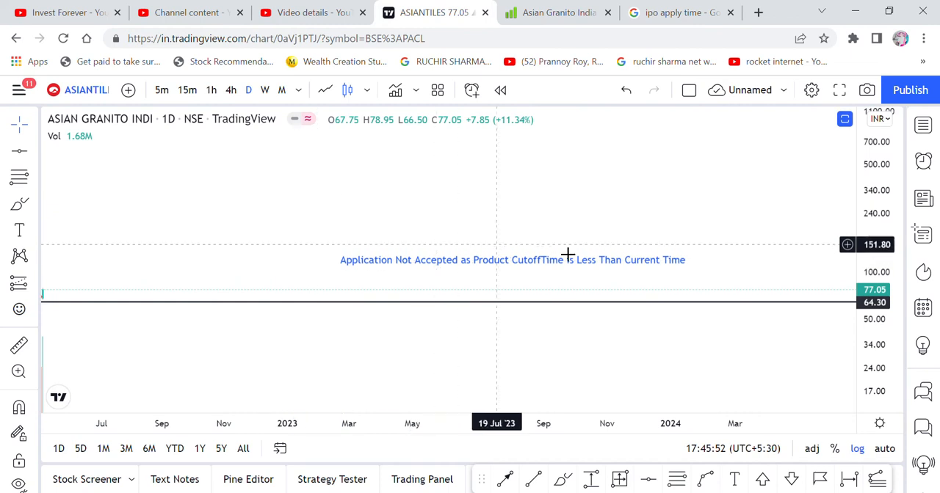
mouse_move(436, 306)
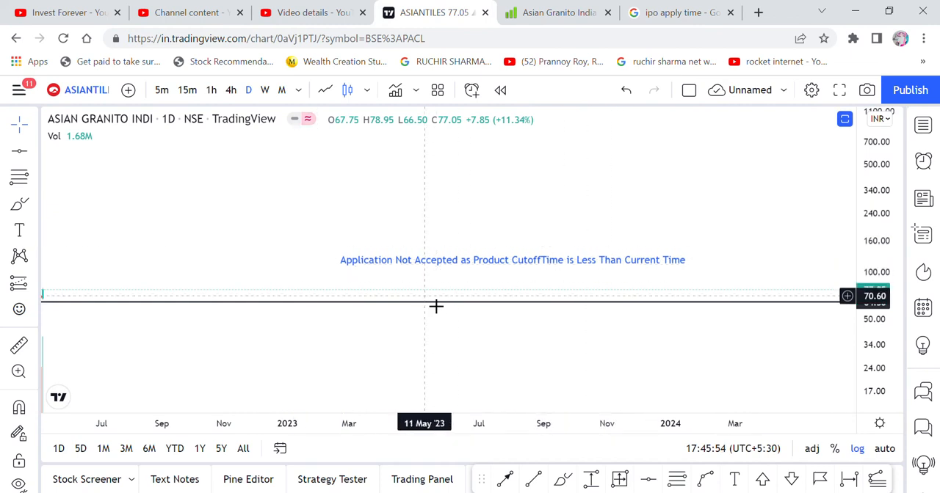
click(66, 12)
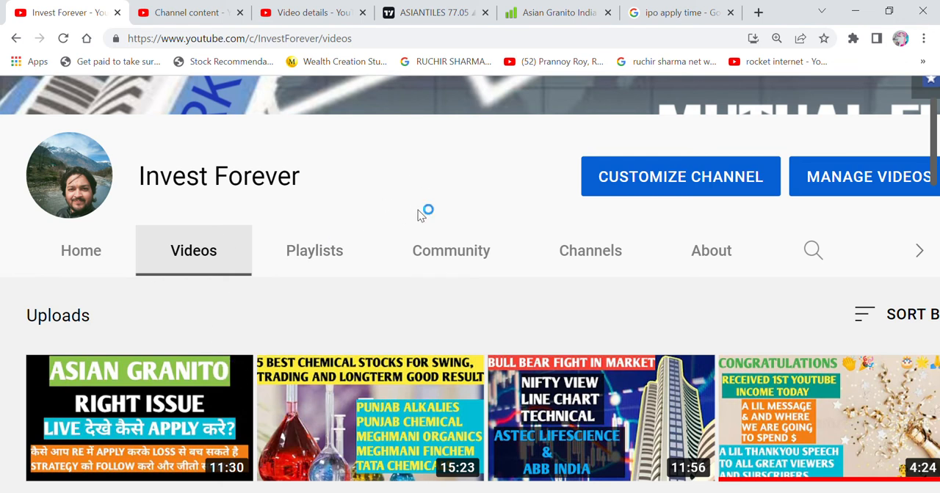
mouse_move(418, 212)
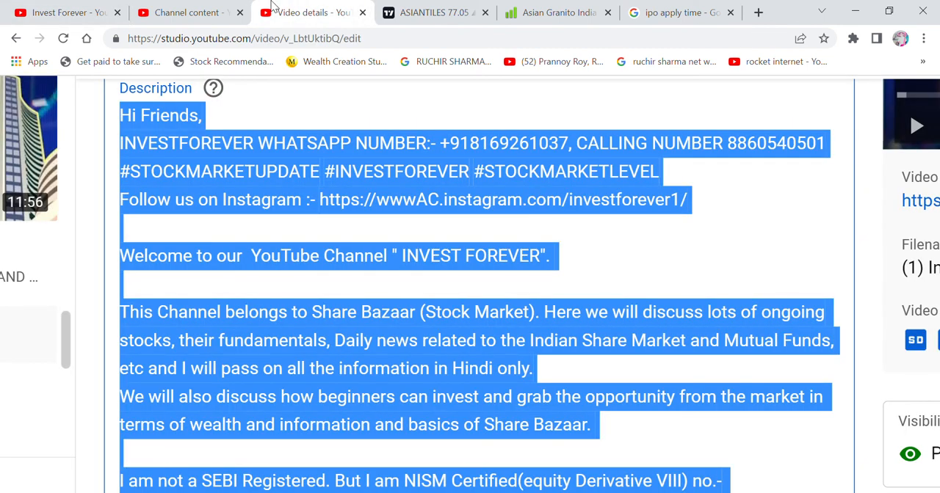
Step: Show the Invest Forever video's full description in YouTube Studio's details editor, deselecting the text
click(203, 114)
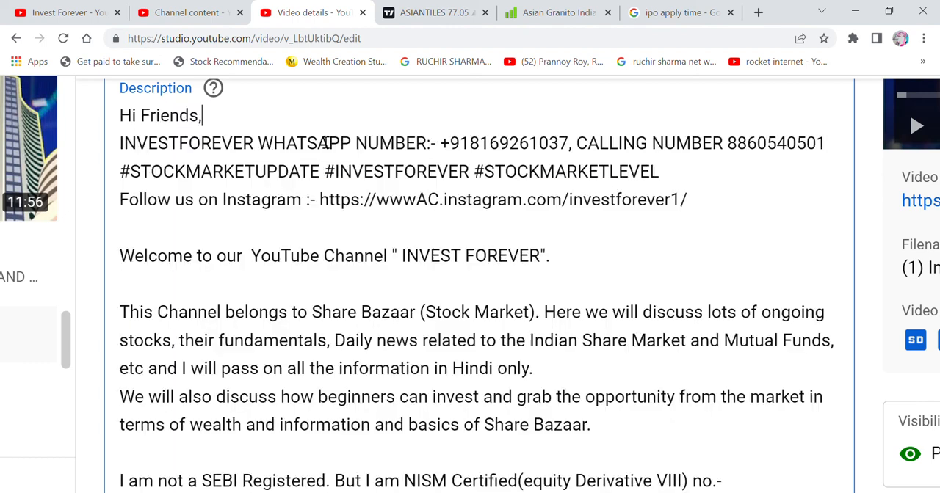